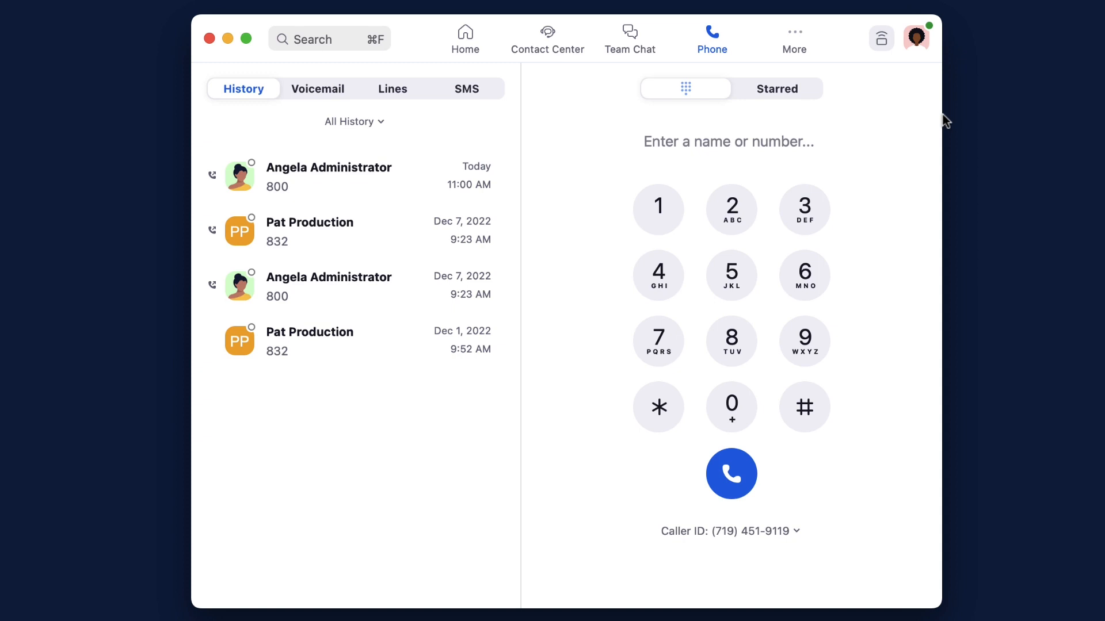
Open Settings from the profile avatar menu.
{"action": "left_click", "coordinate": [916, 38]}
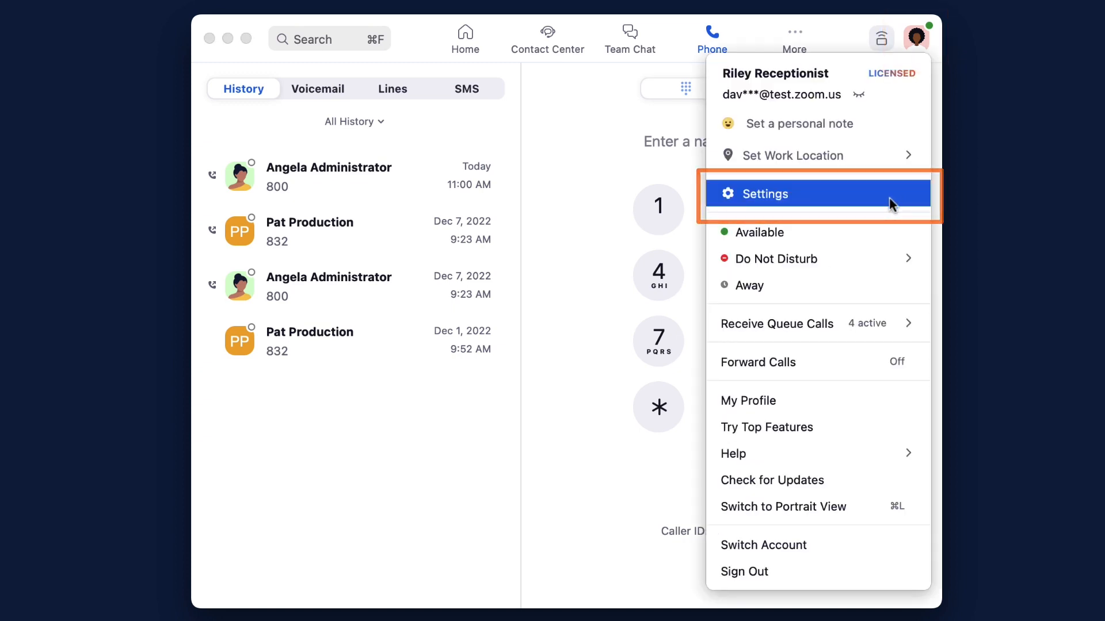
{"action": "left_click", "coordinate": [764, 194]}
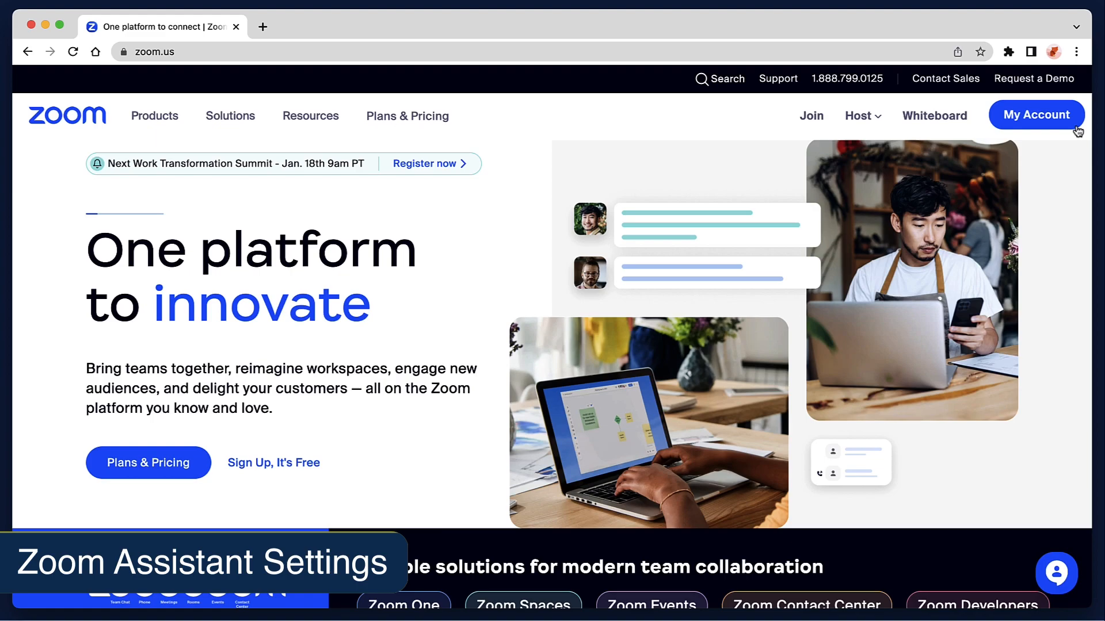
Toggle Zoom Assistant - Phone off and back on, then view its widget configuration.
{"action": "left_click", "coordinate": [1037, 114]}
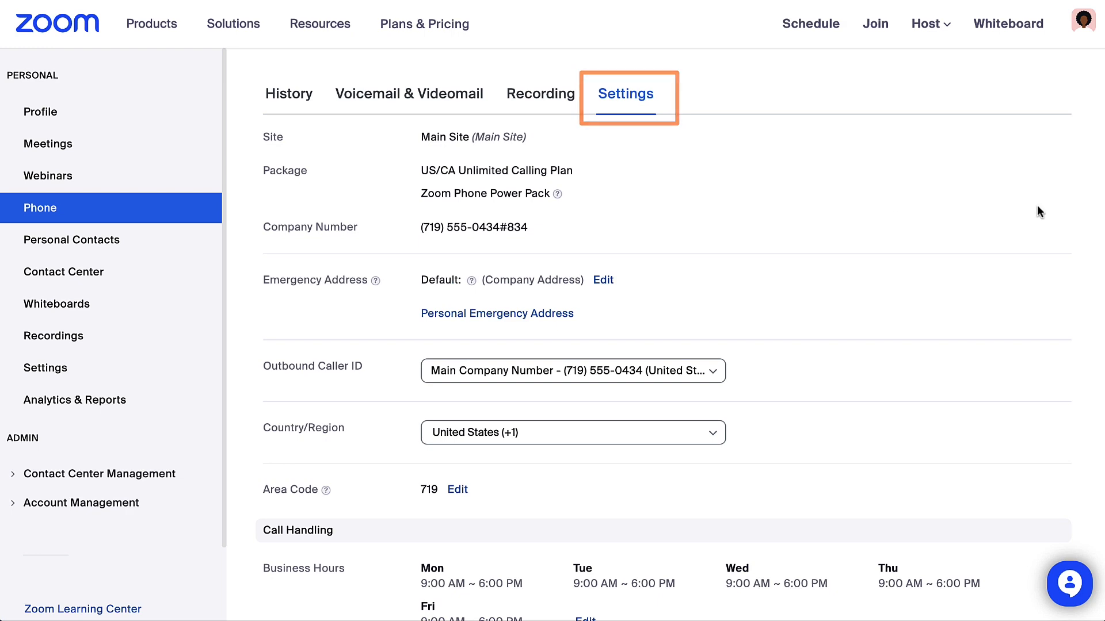
{"action": "scroll", "scroll_direction": "down", "scroll_amount": 3}
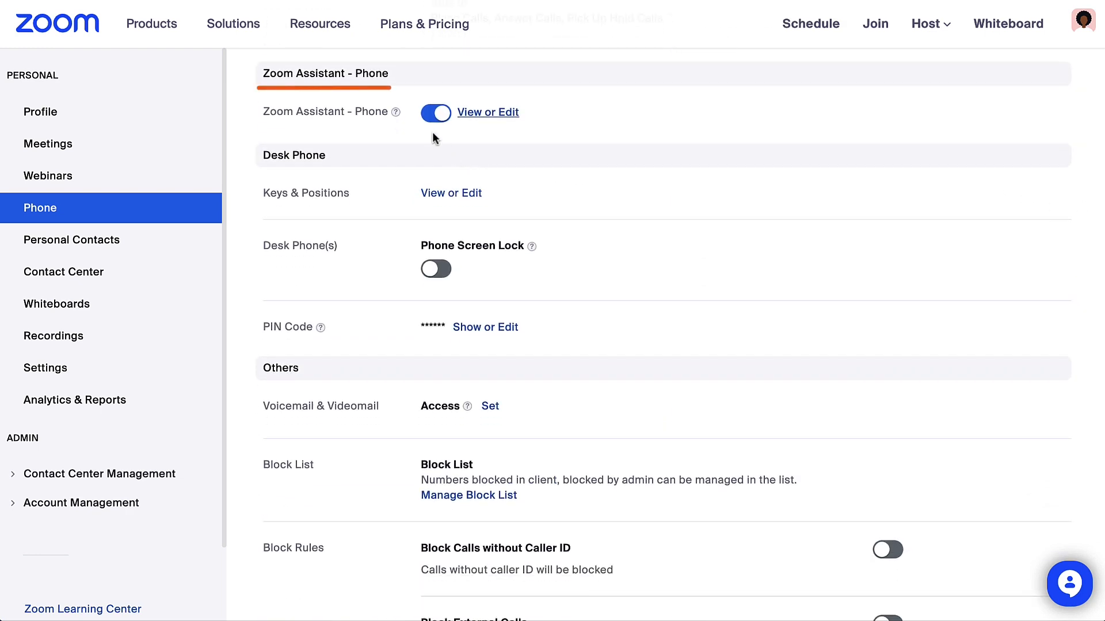
{"action": "left_click", "coordinate": [435, 113]}
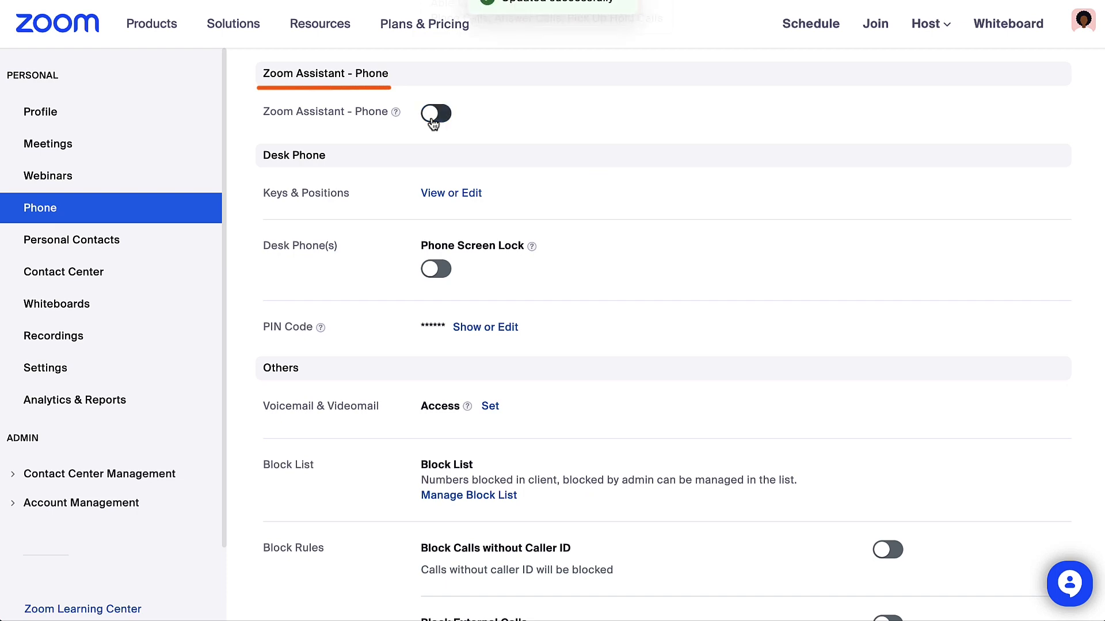
{"action": "left_click", "coordinate": [435, 114]}
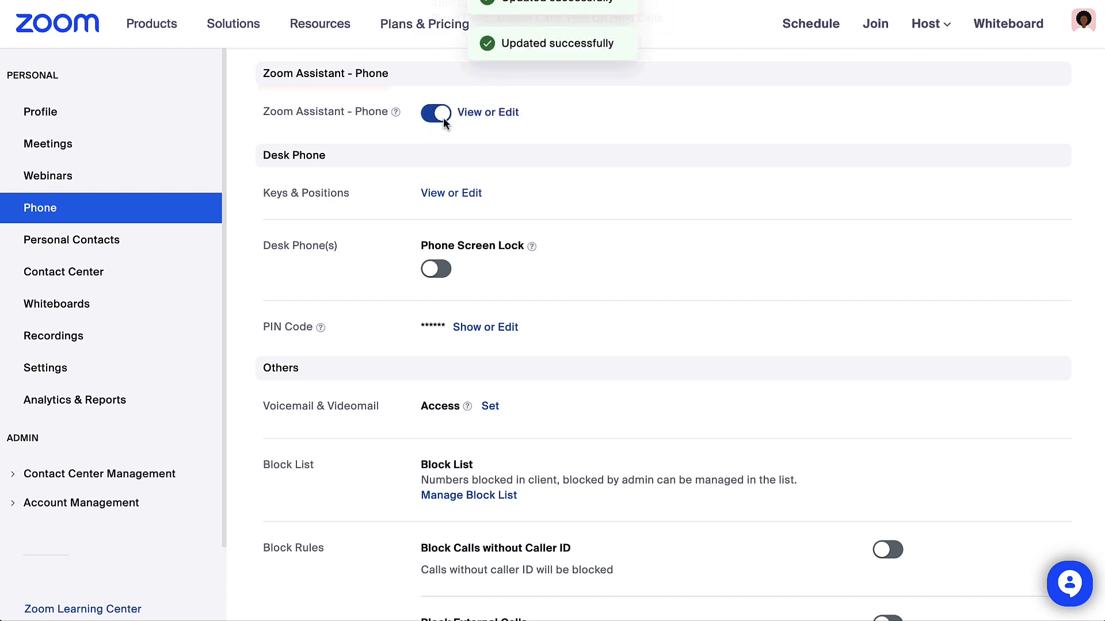
{"action": "left_click", "coordinate": [487, 112]}
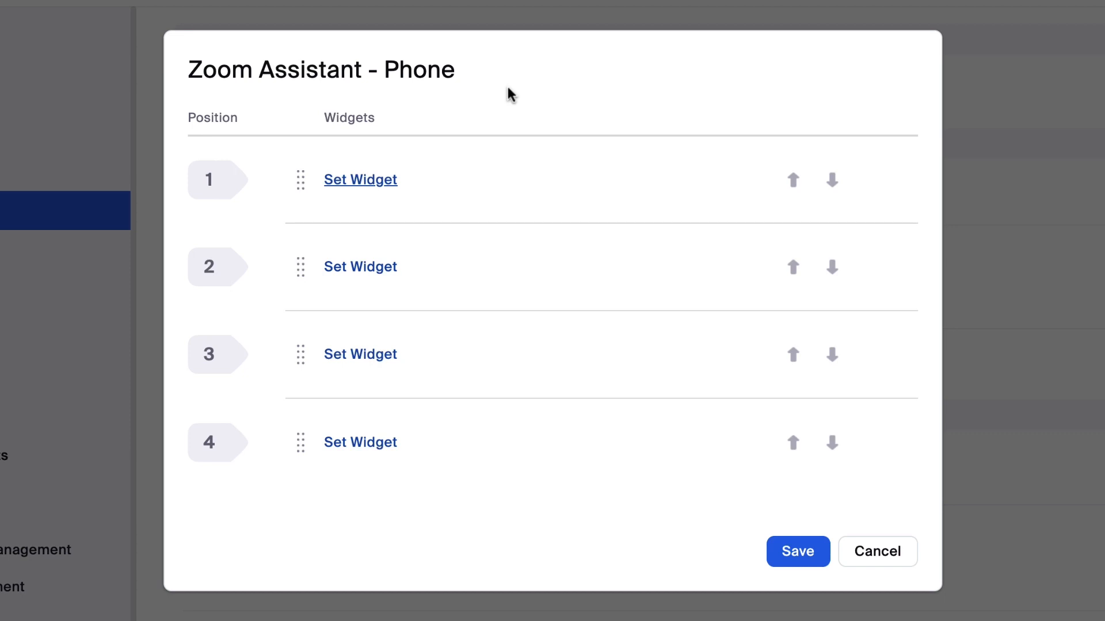
Set widget position 1 to the Call Queue type, ready for a queue choice.
{"action": "left_click", "coordinate": [360, 179]}
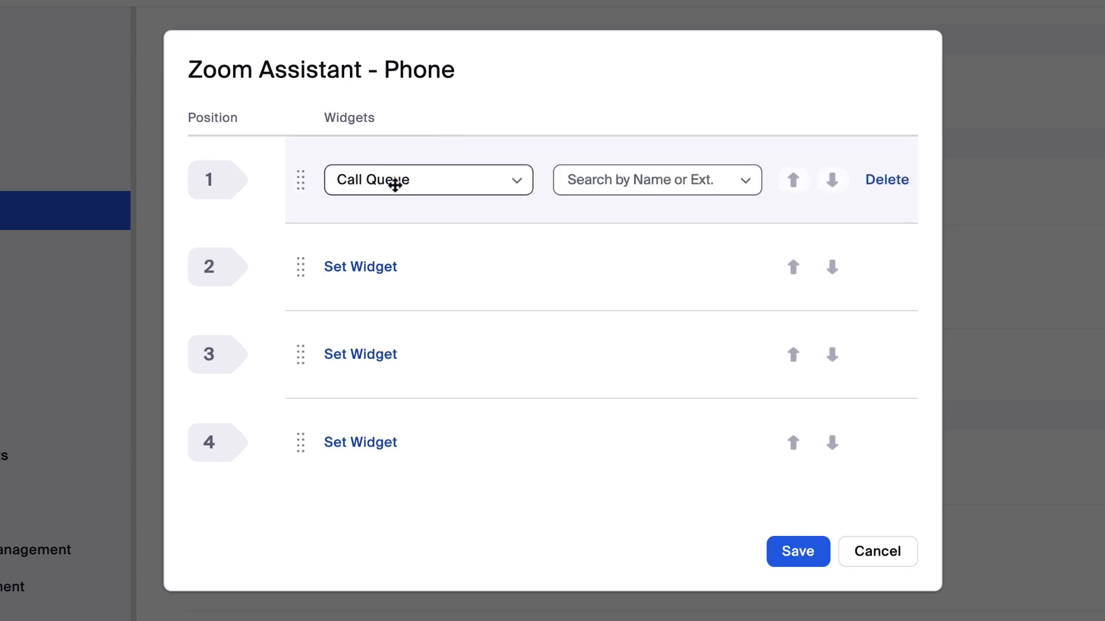
{"action": "left_click", "coordinate": [428, 179]}
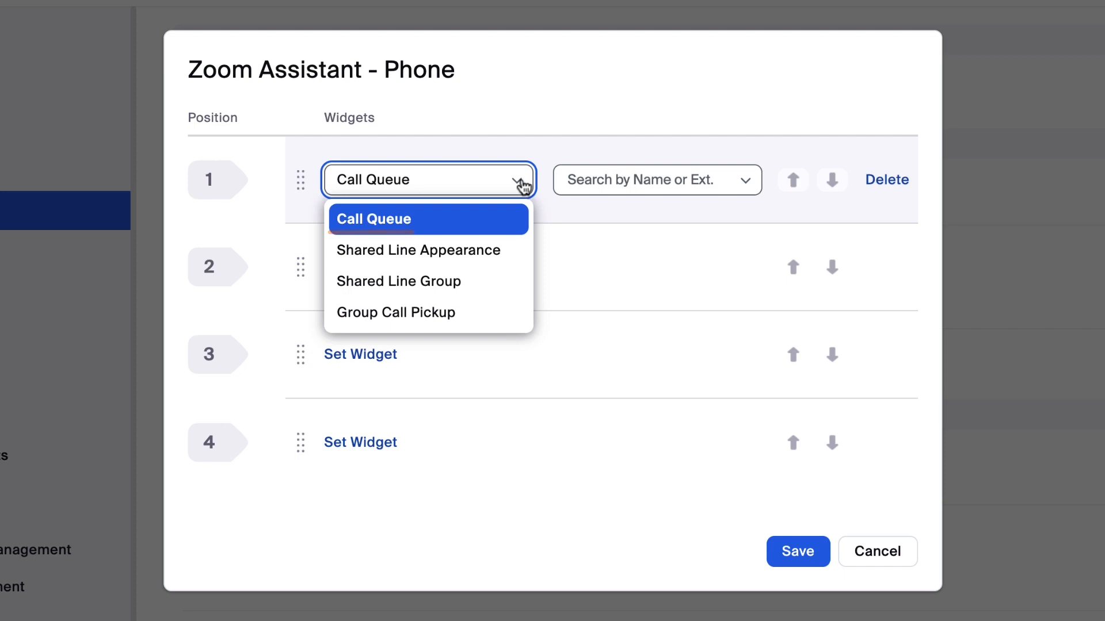
{"action": "mouse_move", "coordinate": [417, 250]}
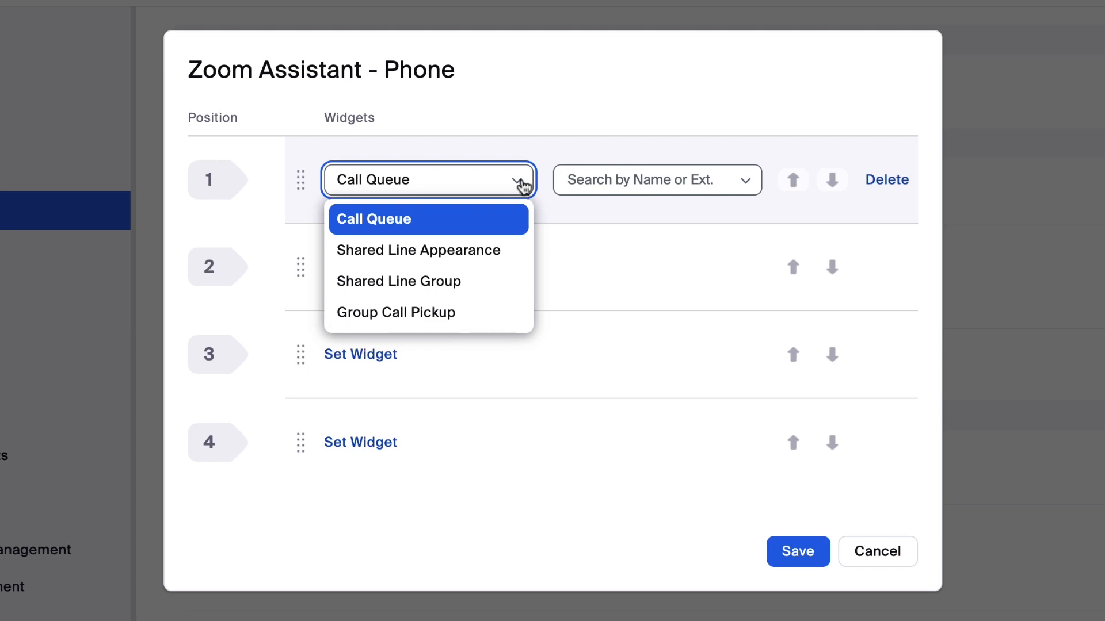
{"action": "left_click", "coordinate": [641, 179]}
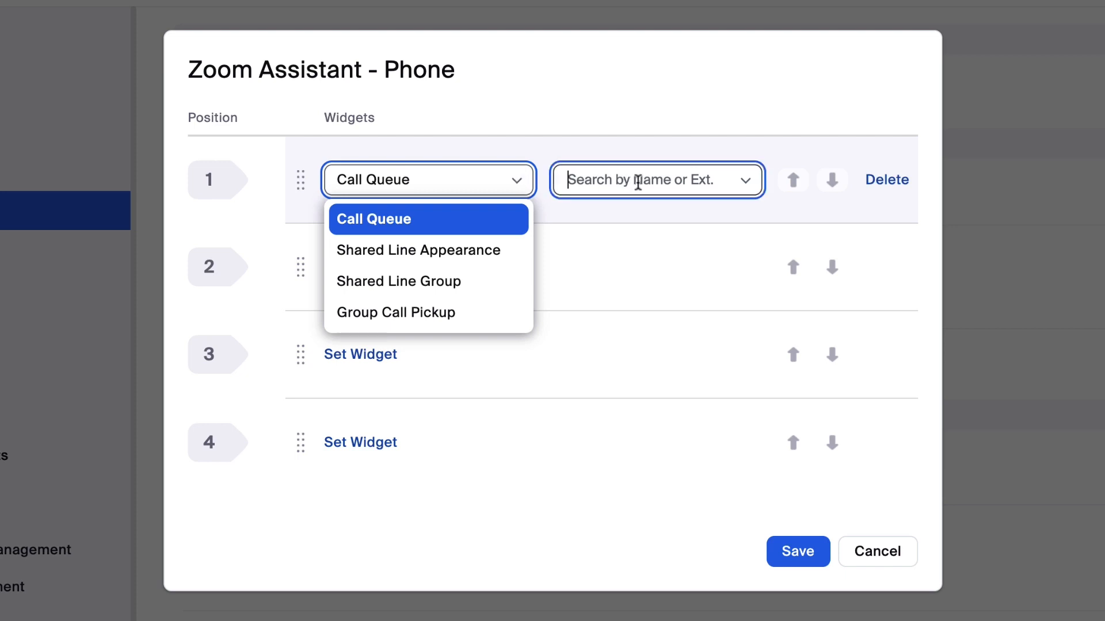
Assign a call queue from the Search by Name or Ext. list to position 1.
{"action": "left_click", "coordinate": [646, 180]}
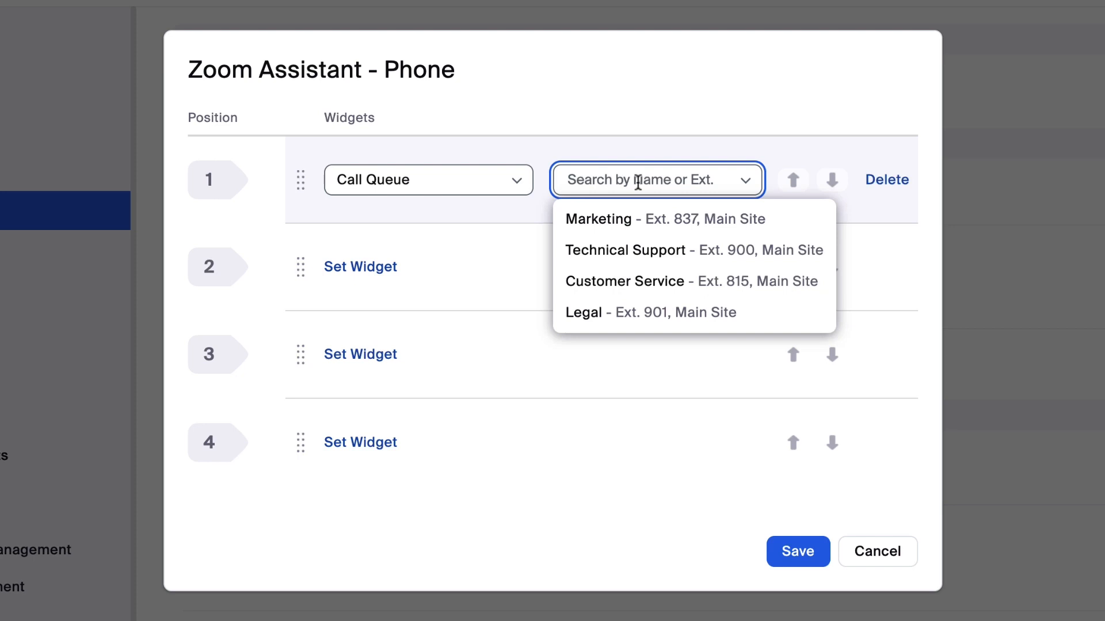
{"action": "left_click", "coordinate": [599, 219]}
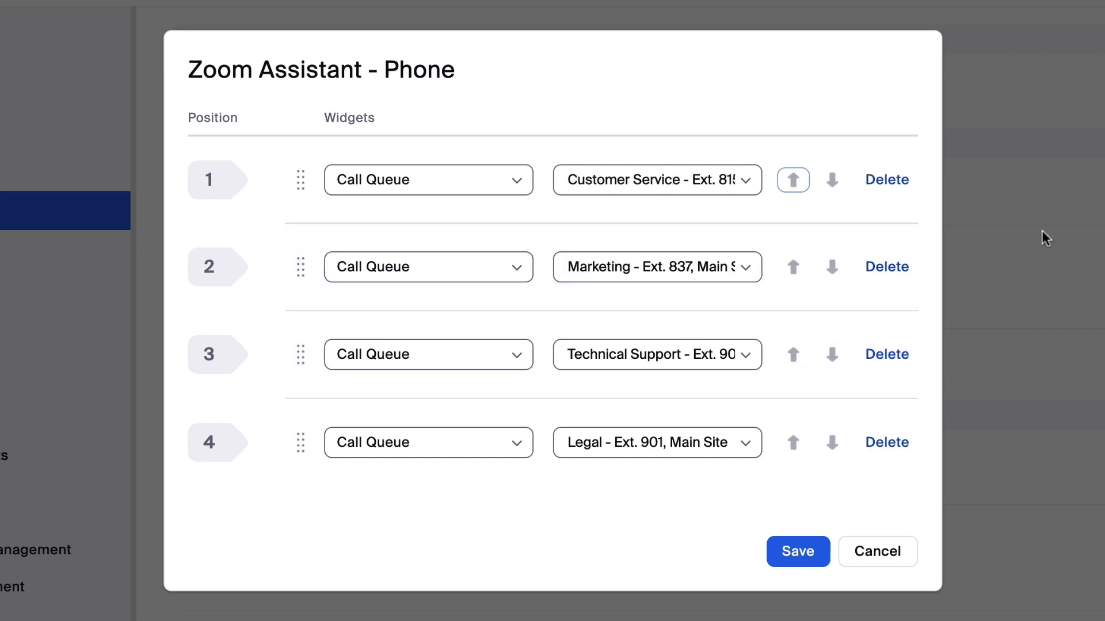
Move Marketing to position 3 above Legal and save the widget configuration.
{"action": "left_click", "coordinate": [793, 354]}
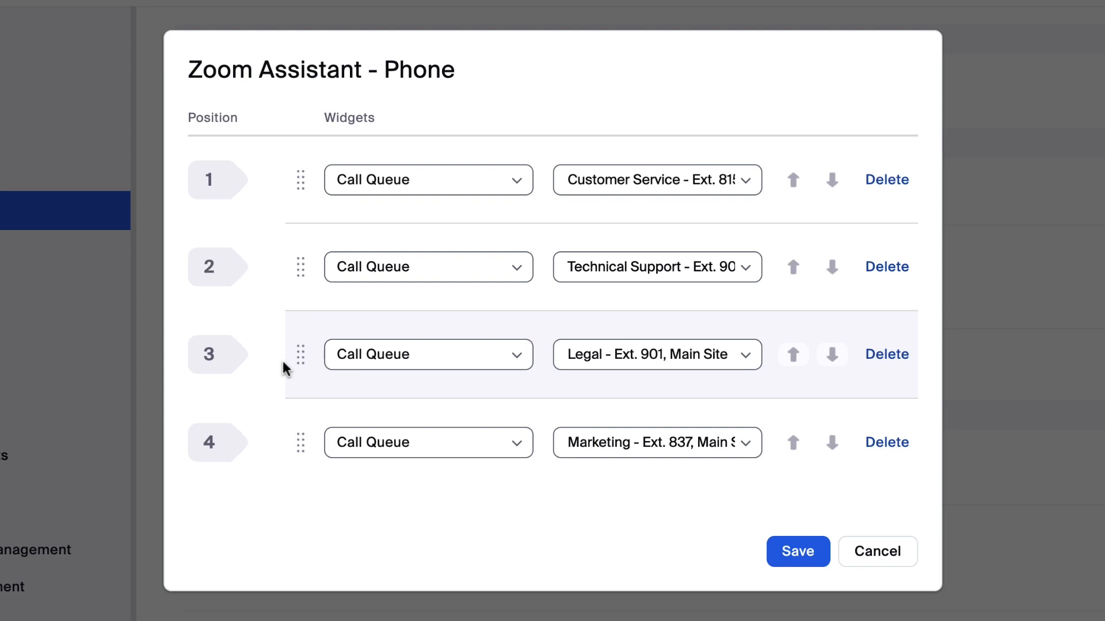
{"action": "left_click_drag", "start_coordinate": [299, 354], "coordinate": [299, 442]}
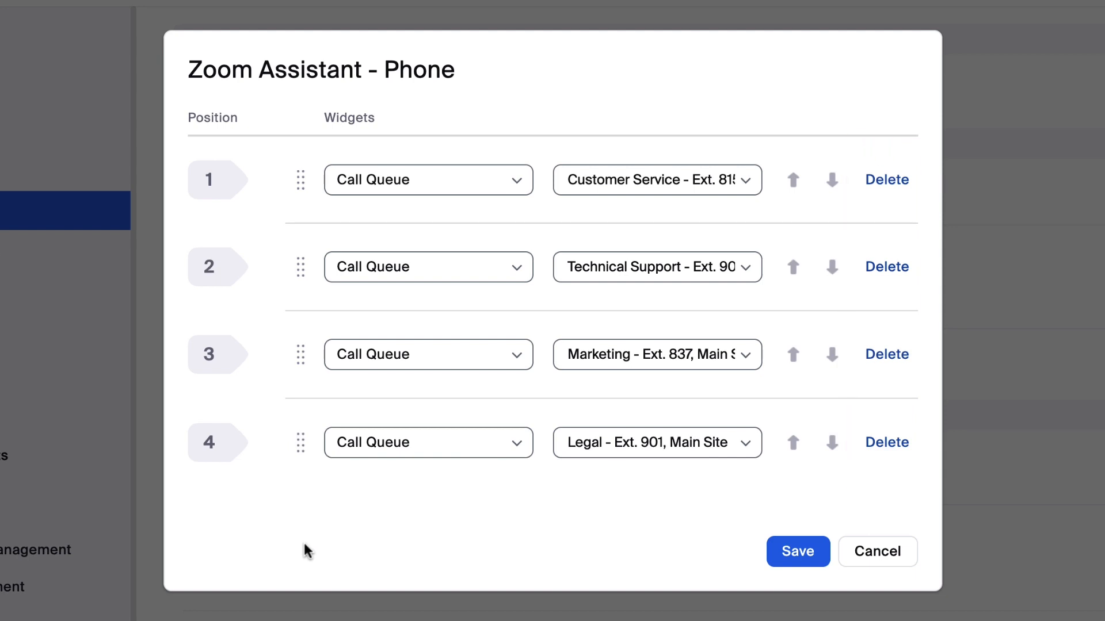
{"action": "mouse_move", "coordinate": [796, 551]}
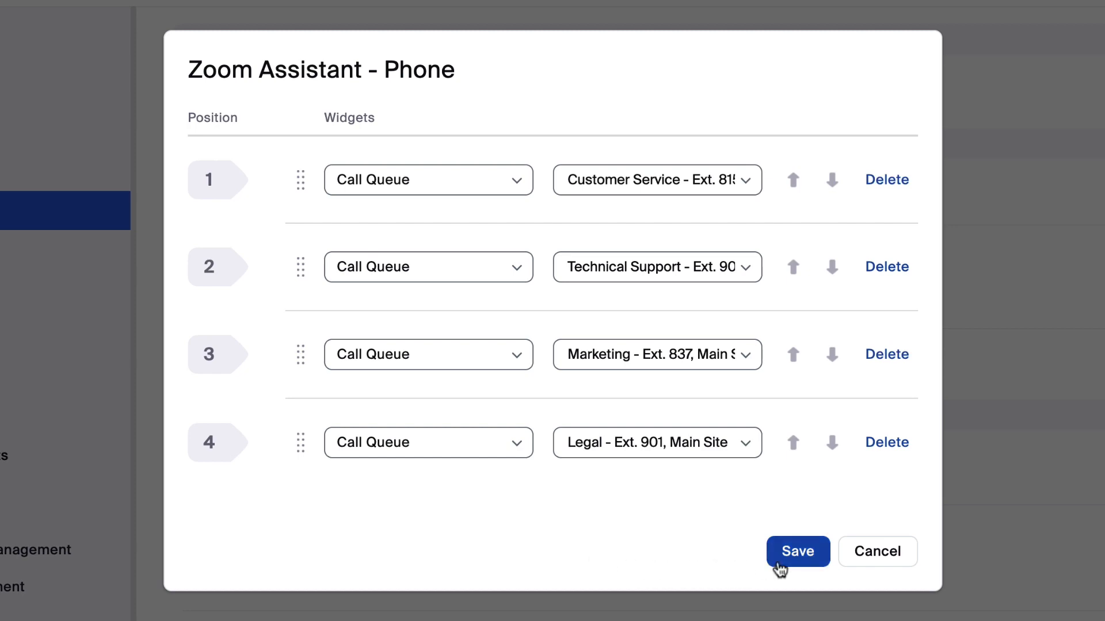
{"action": "left_click", "coordinate": [797, 551]}
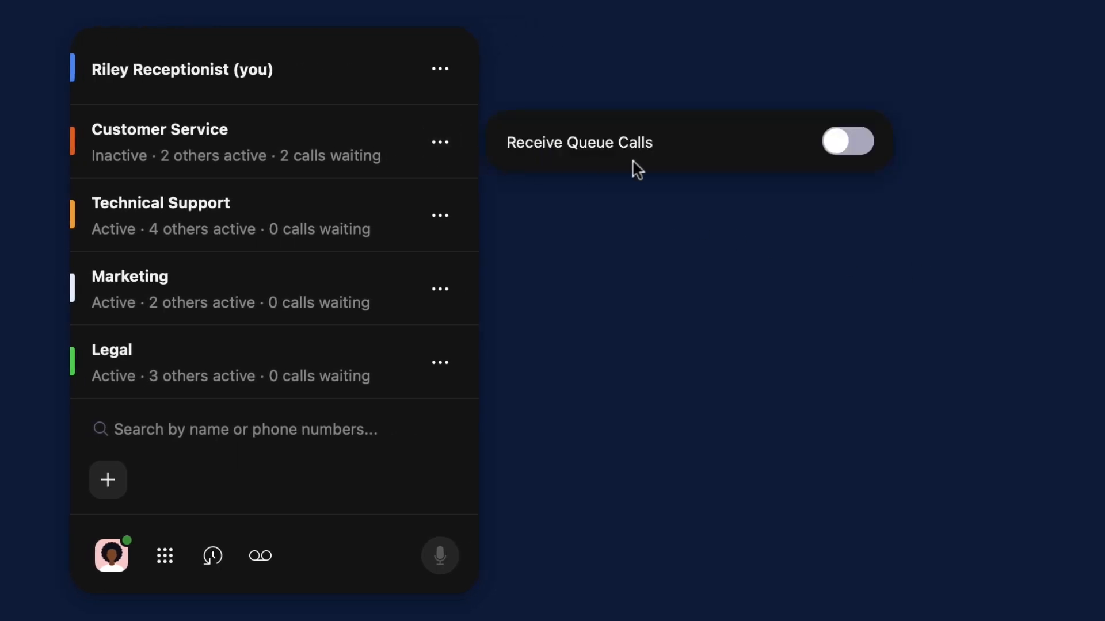
Turn on Receive Queue Calls for the Customer Service row.
{"action": "left_click", "coordinate": [848, 141]}
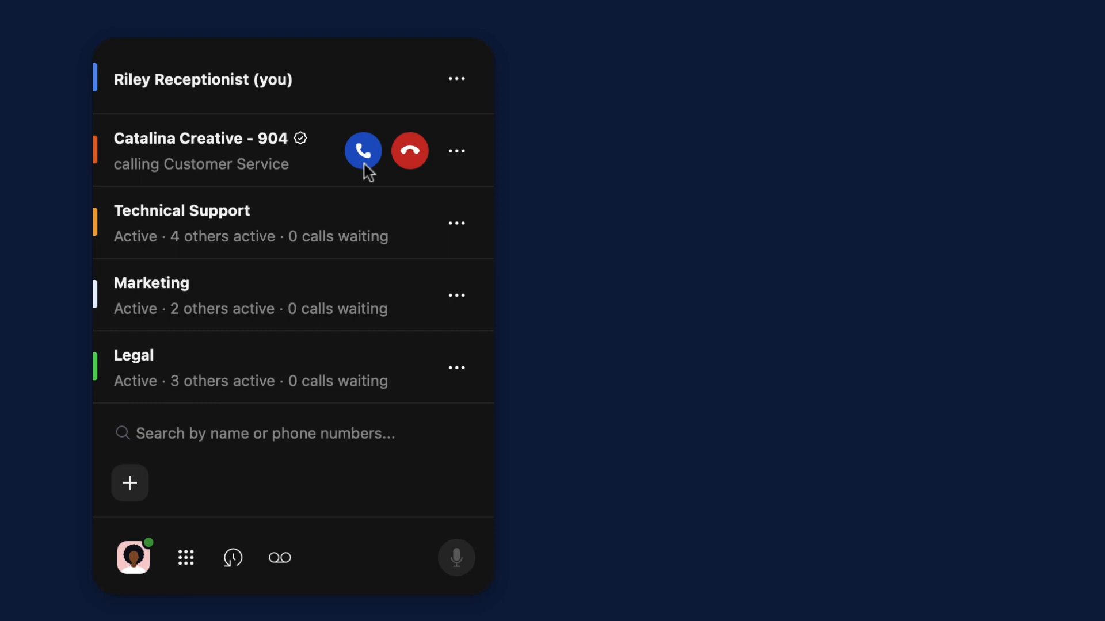
Answer the Catalina Creative call and start a transfer.
{"action": "left_click", "coordinate": [363, 151]}
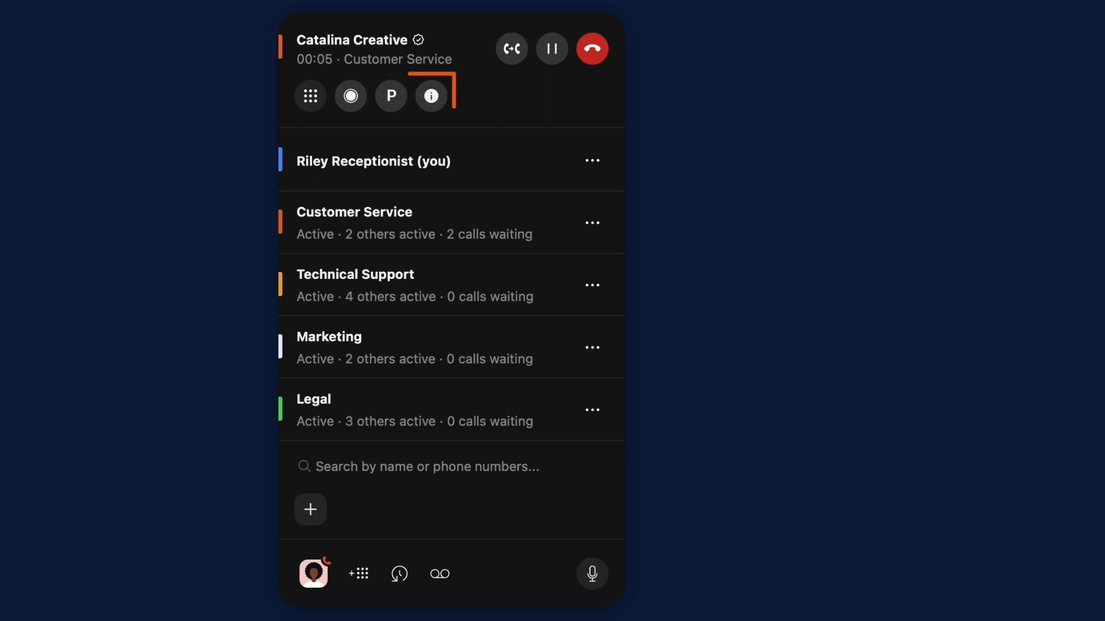
{"action": "left_click", "coordinate": [429, 96]}
{"action": "type", "text": "Angela"}
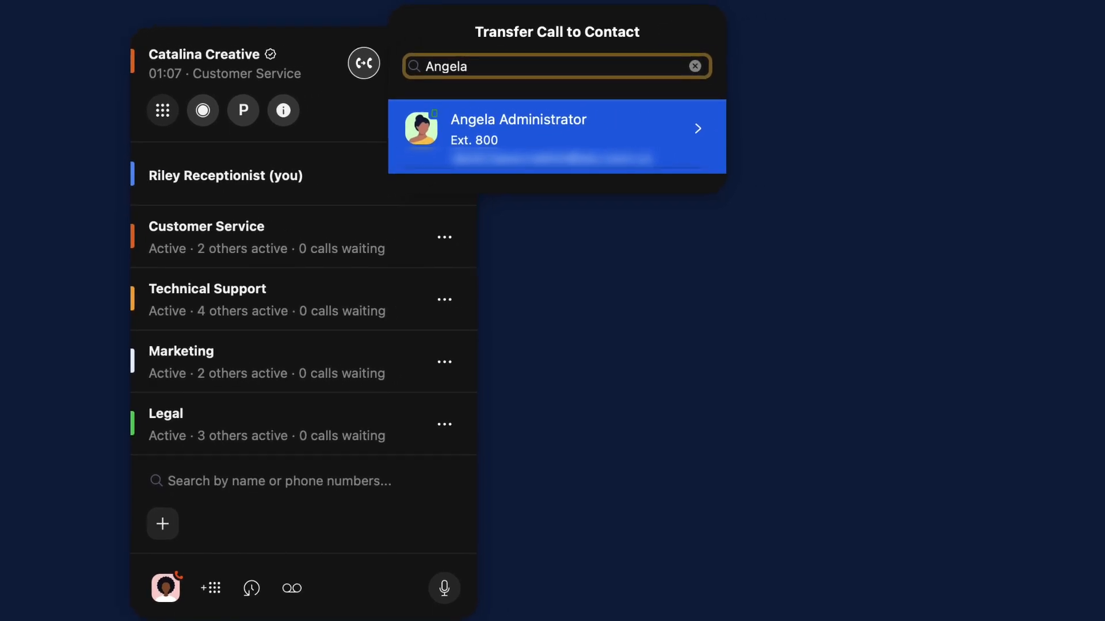
Expand Angela Administrator's entry to show Extension 800 and direct numbers.
{"action": "left_click", "coordinate": [697, 127]}
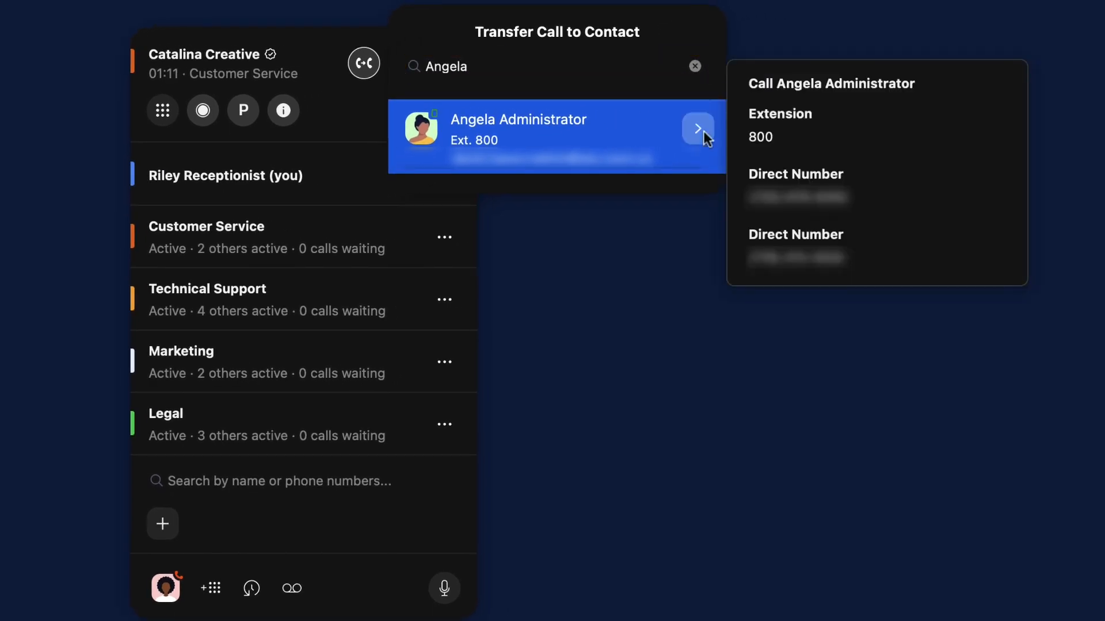